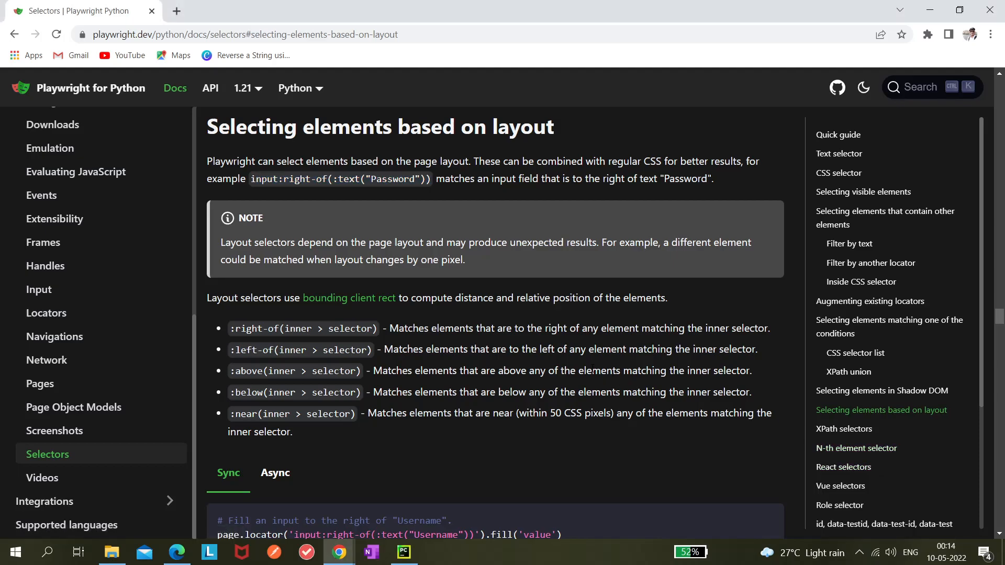
mouse_move(618, 265)
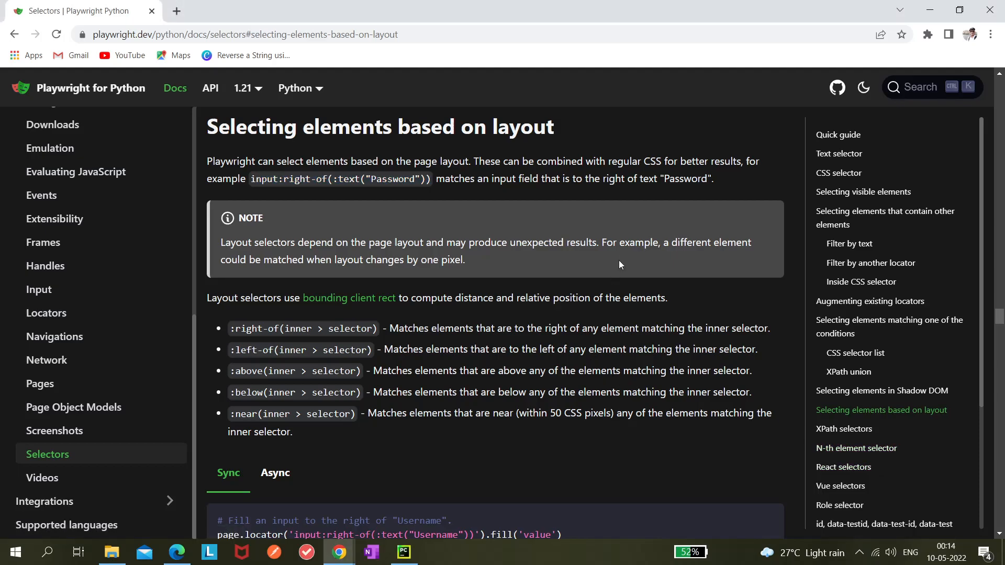
mouse_move(639, 213)
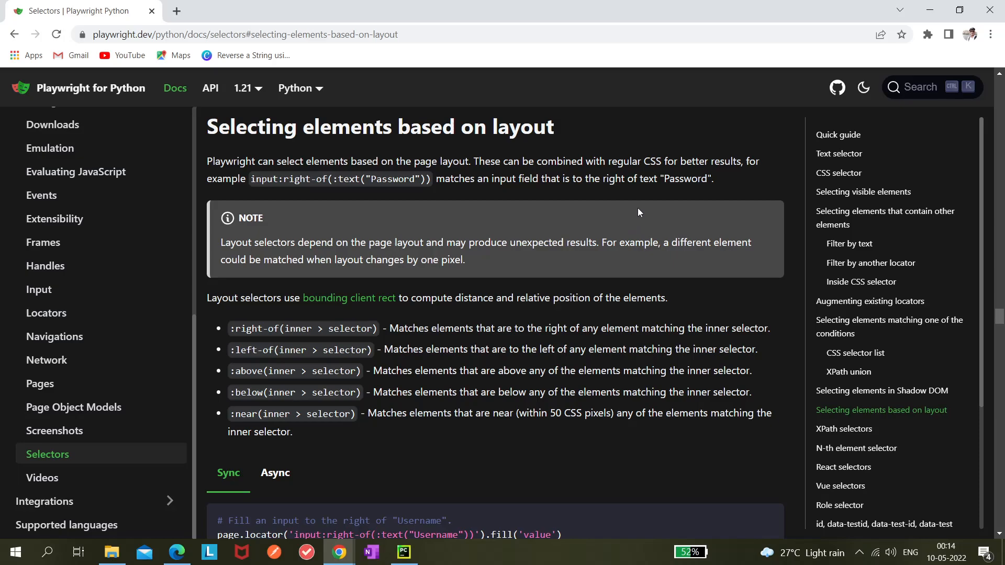
mouse_move(652, 155)
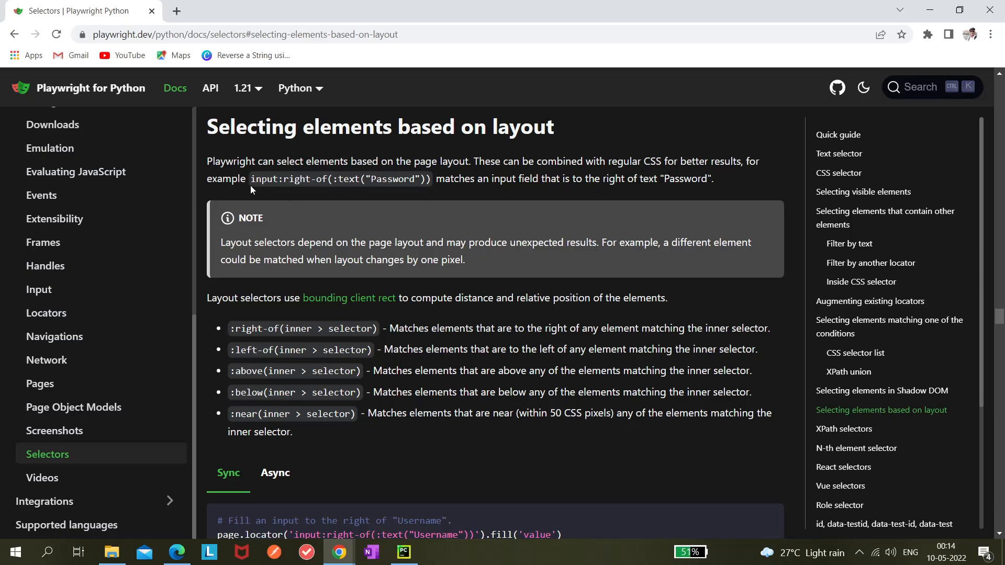
mouse_move(279, 187)
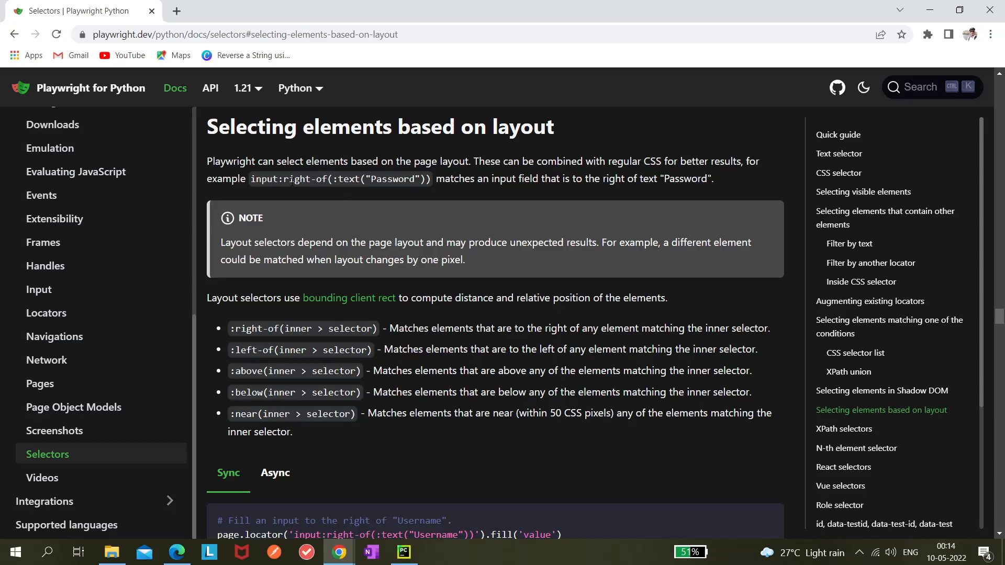
Review the input:right-of docs example and the 'to continue to Gmail' line on the sign-in page.
double_click(305, 179)
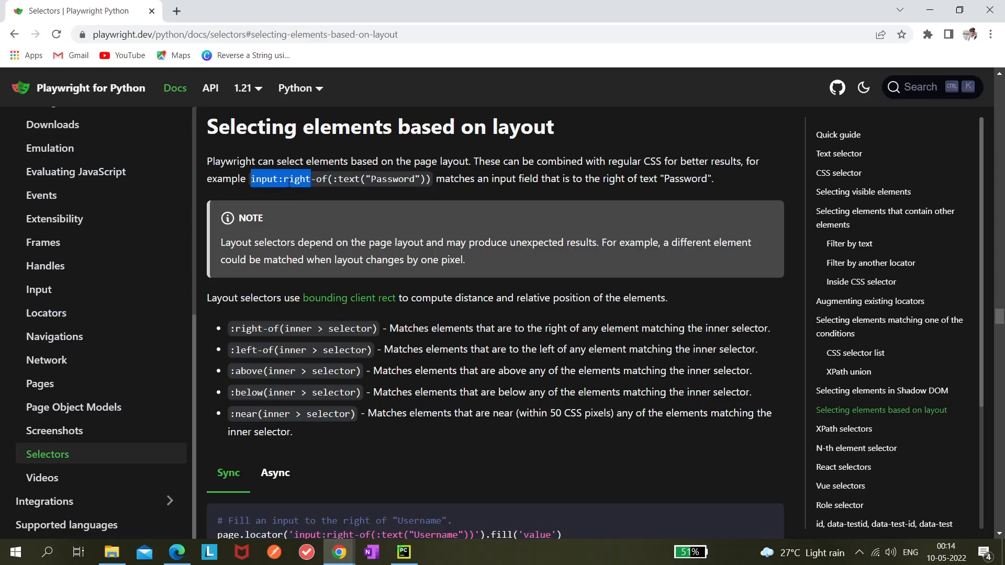
mouse_move(257, 199)
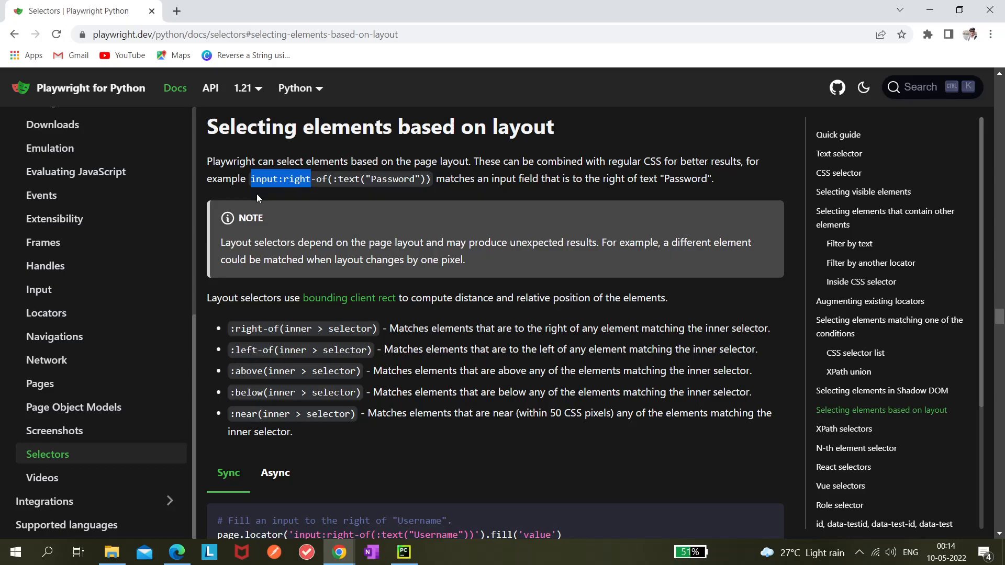
mouse_move(356, 199)
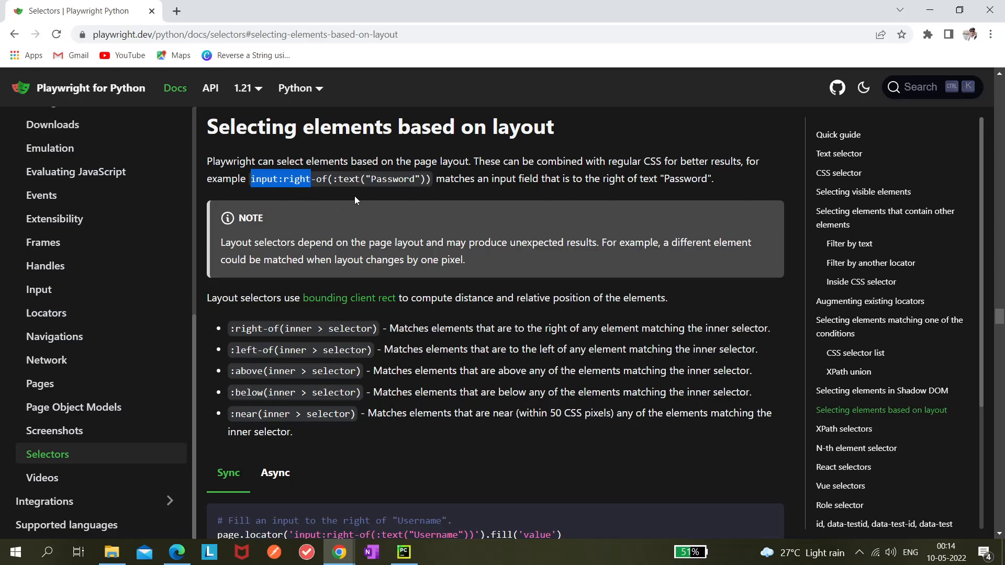
mouse_move(383, 196)
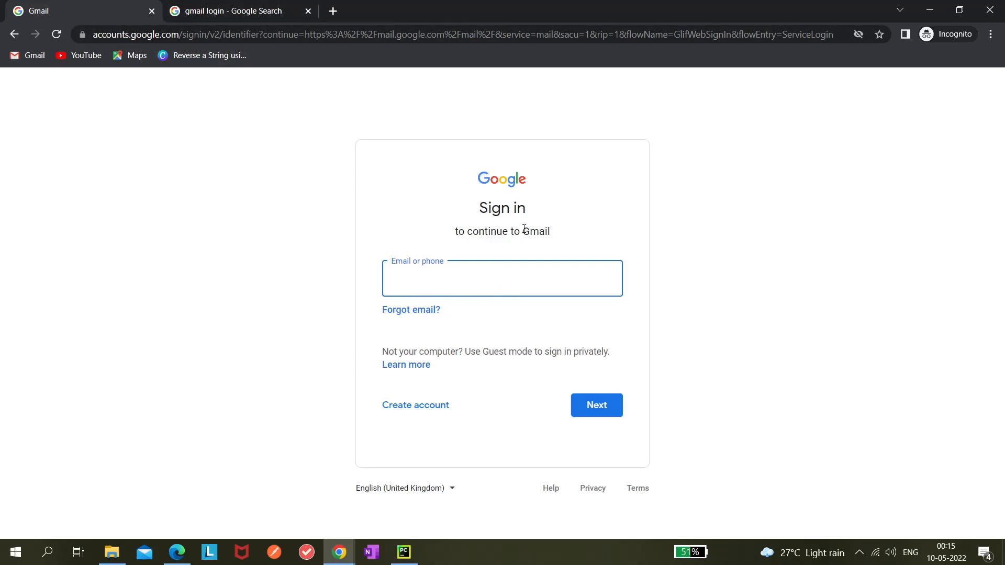
mouse_move(341, 248)
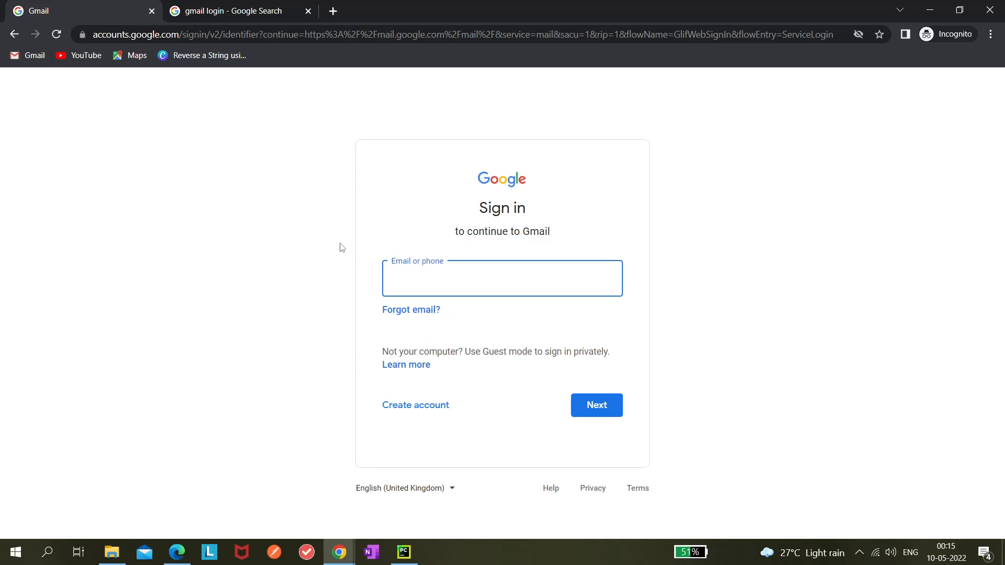
mouse_move(449, 226)
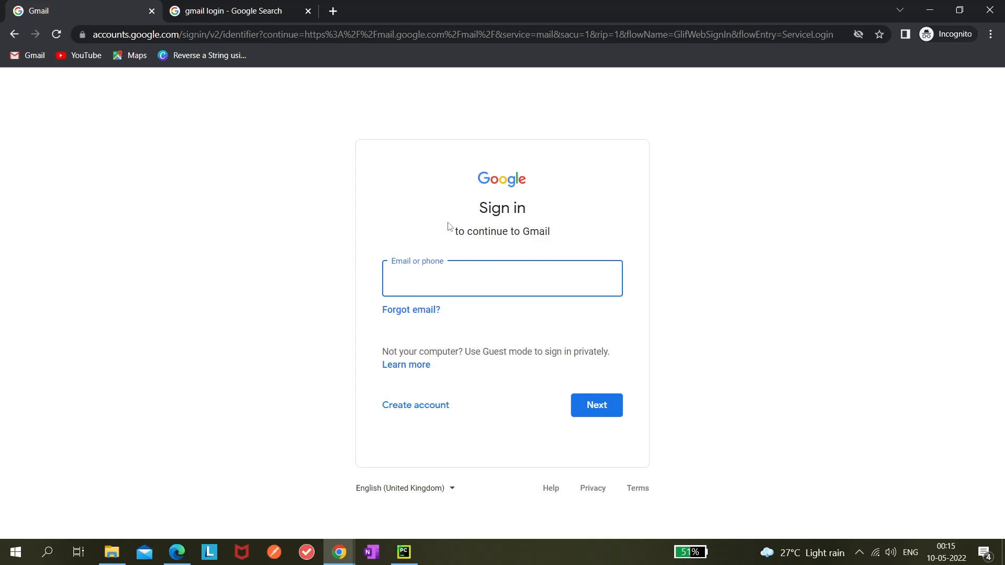
click(502, 278)
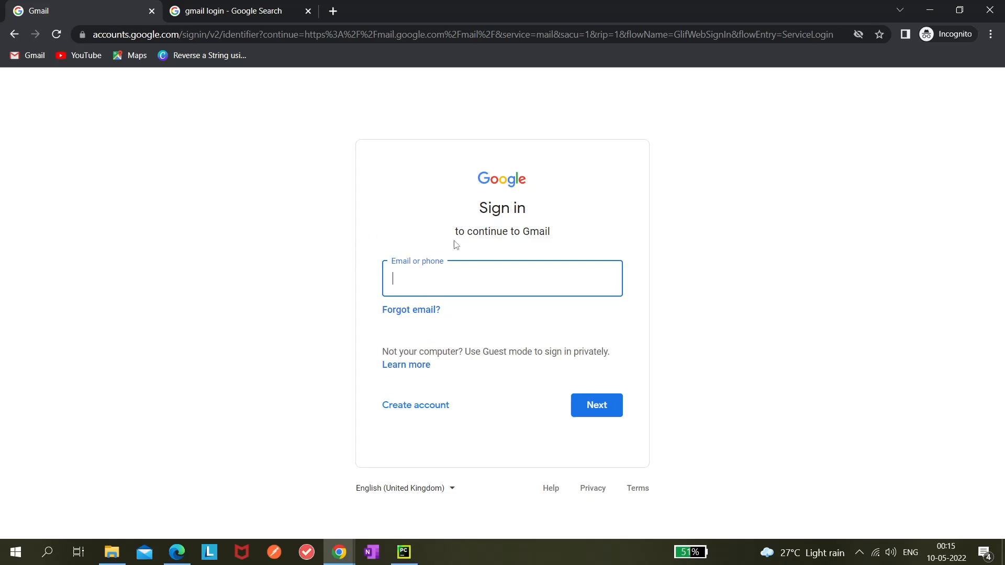
drag(455, 231, 549, 232)
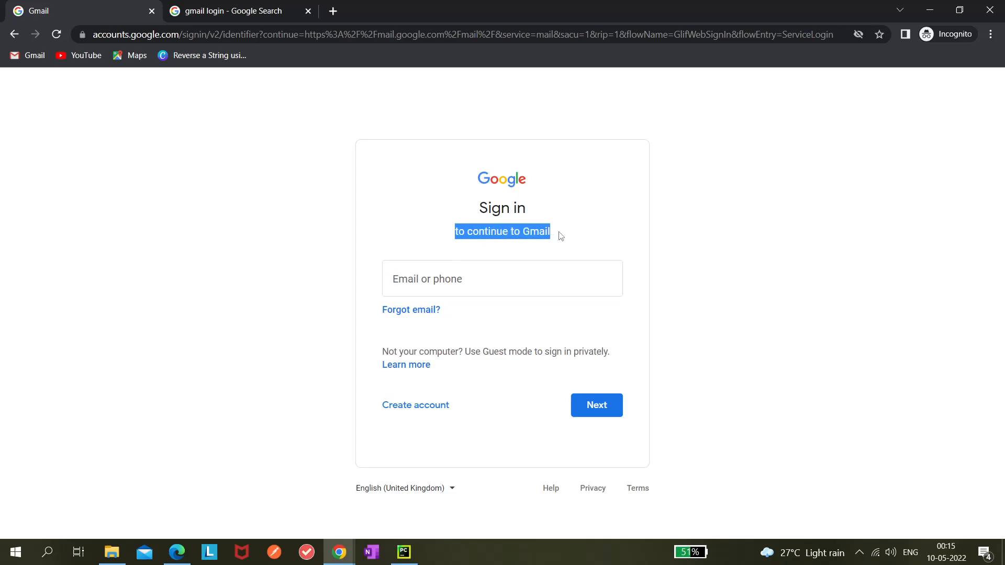
mouse_move(455, 237)
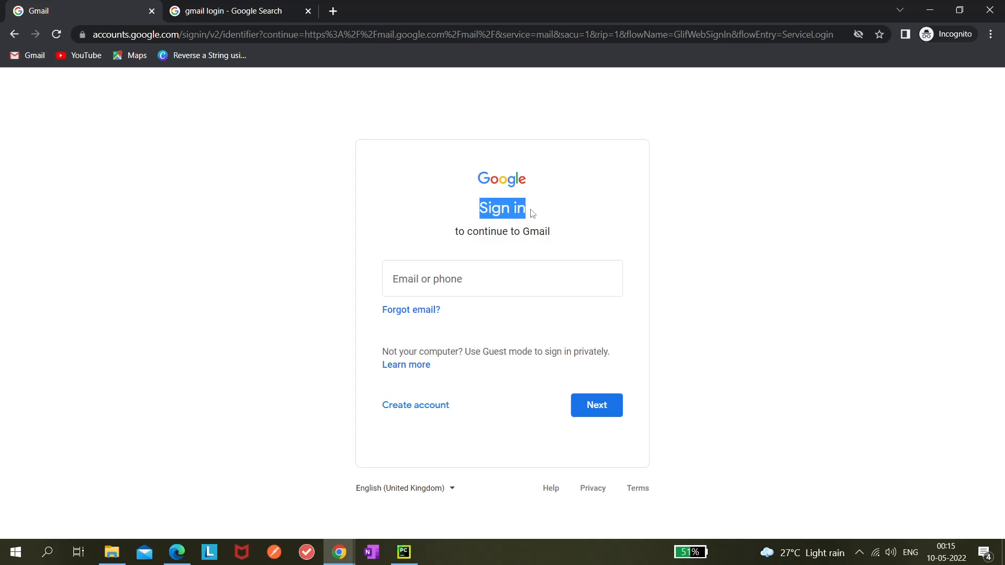
mouse_move(485, 244)
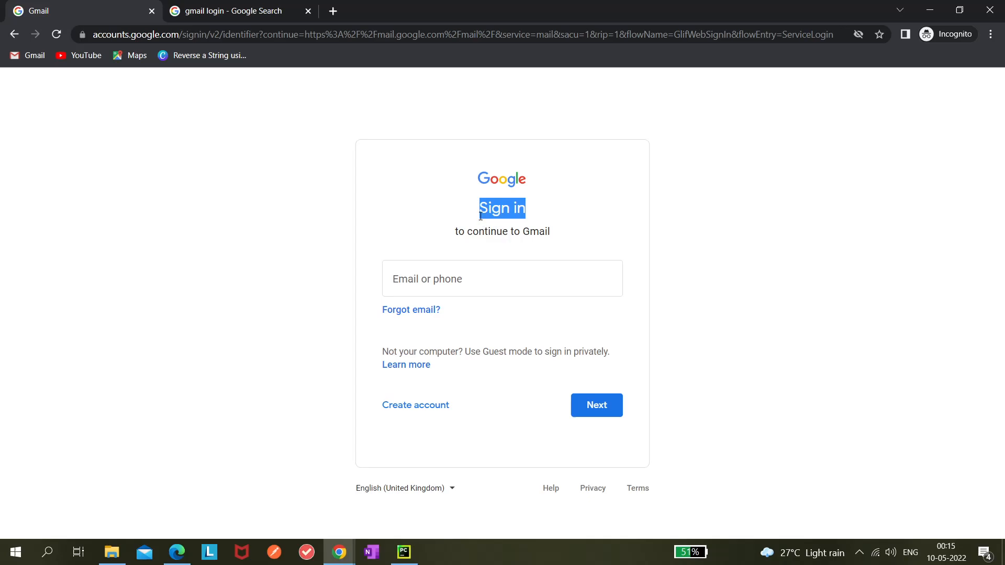
mouse_move(493, 208)
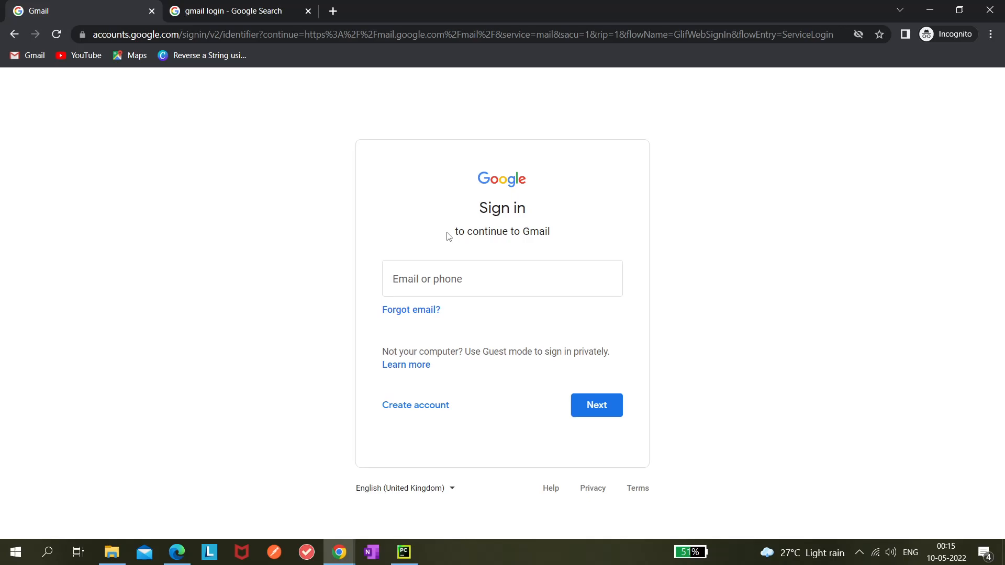
double_click(501, 231)
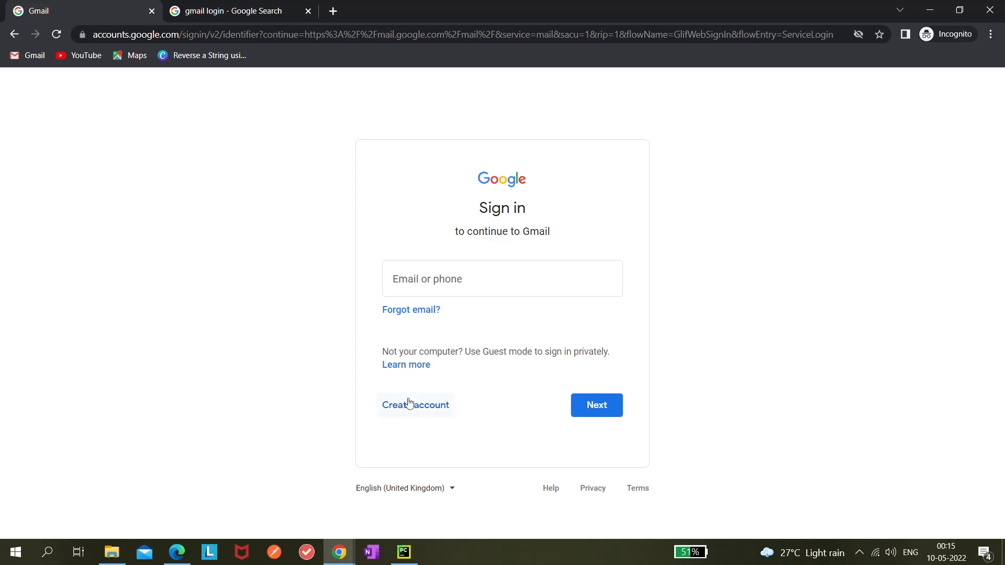
mouse_move(333, 406)
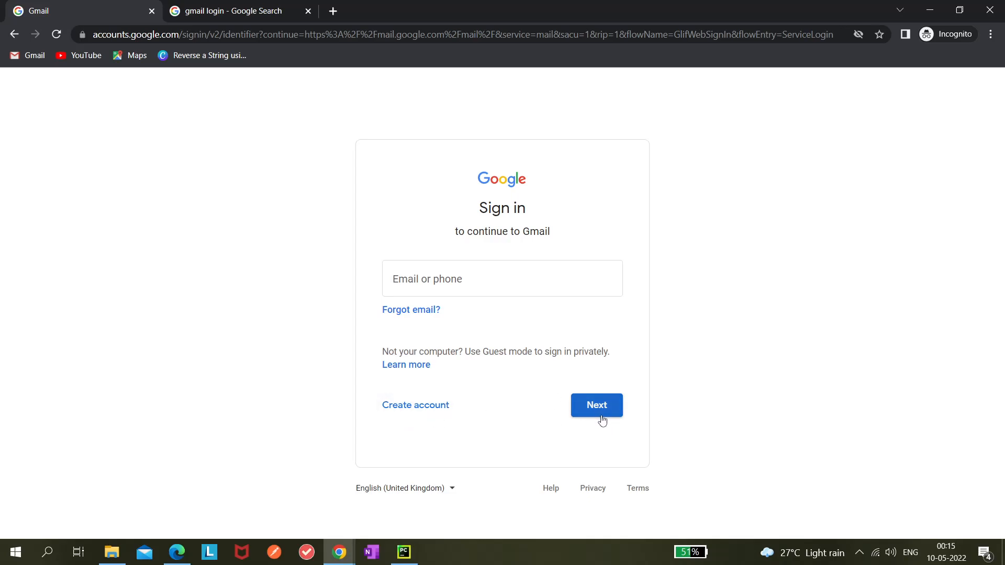
mouse_move(415, 403)
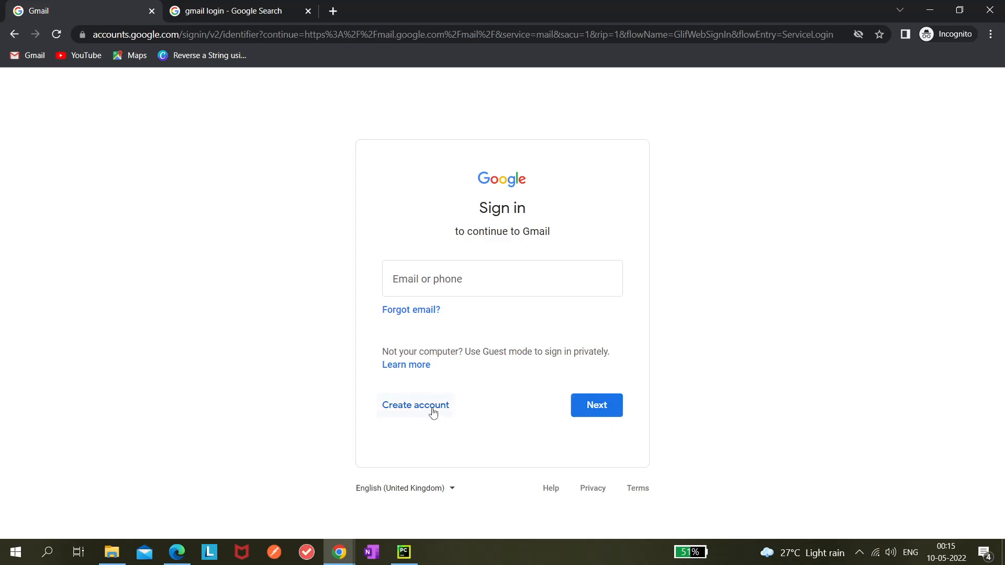
mouse_move(587, 414)
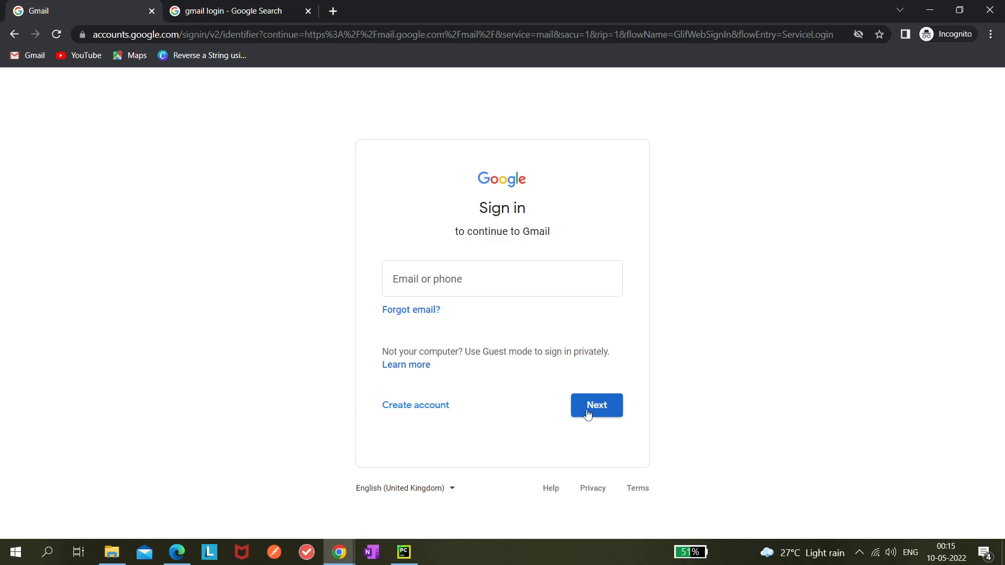
mouse_move(586, 421)
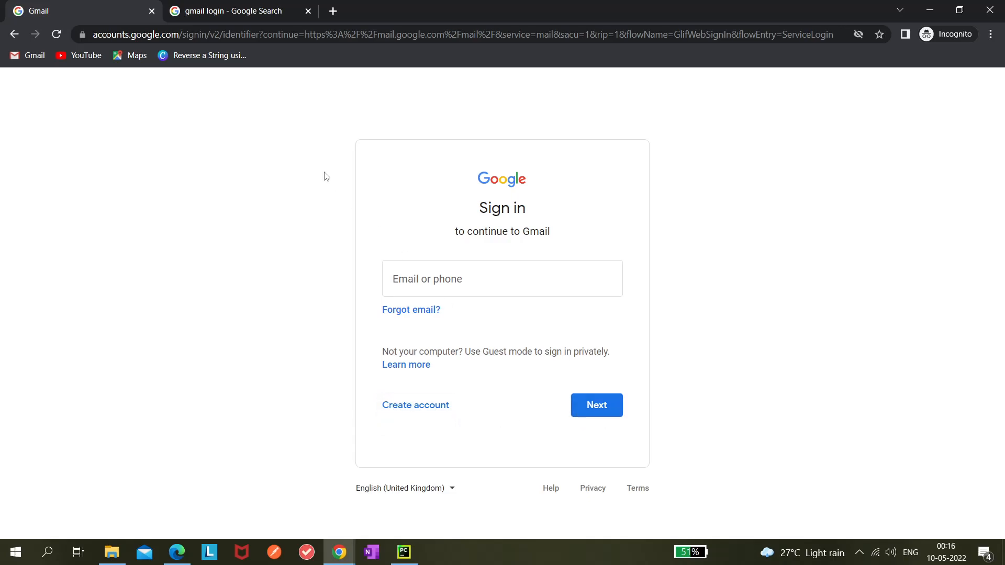
mouse_move(390, 326)
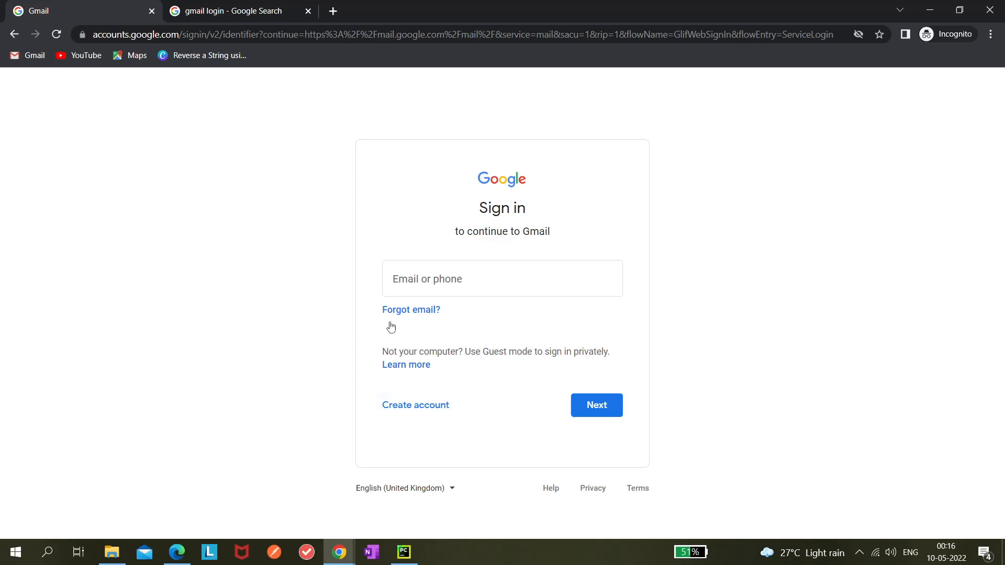
mouse_move(477, 225)
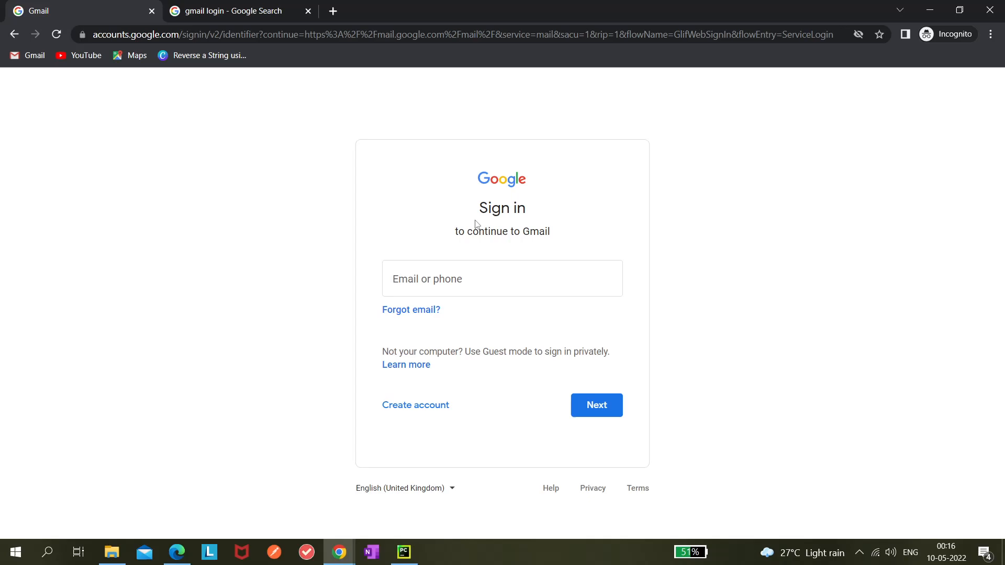
mouse_move(323, 151)
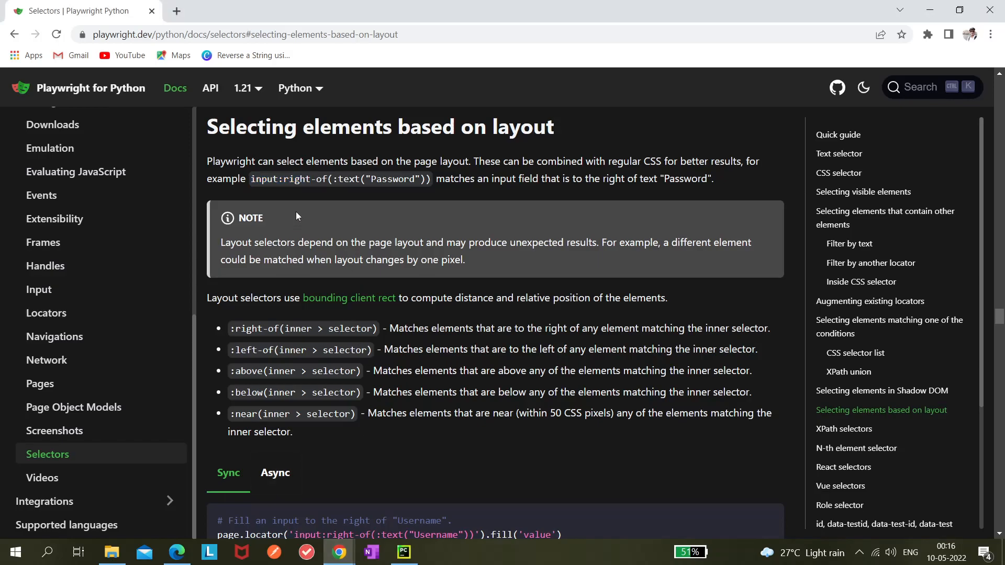
double_click(333, 179)
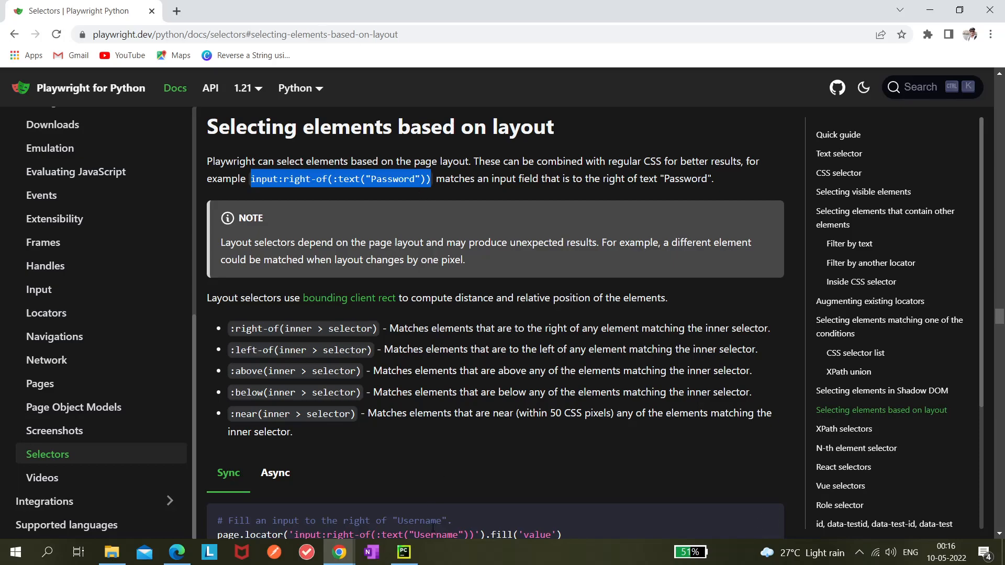
Start retyping the URL after 'playwright codegen' in the terminal (h, ww, then a correction).
click(403, 552)
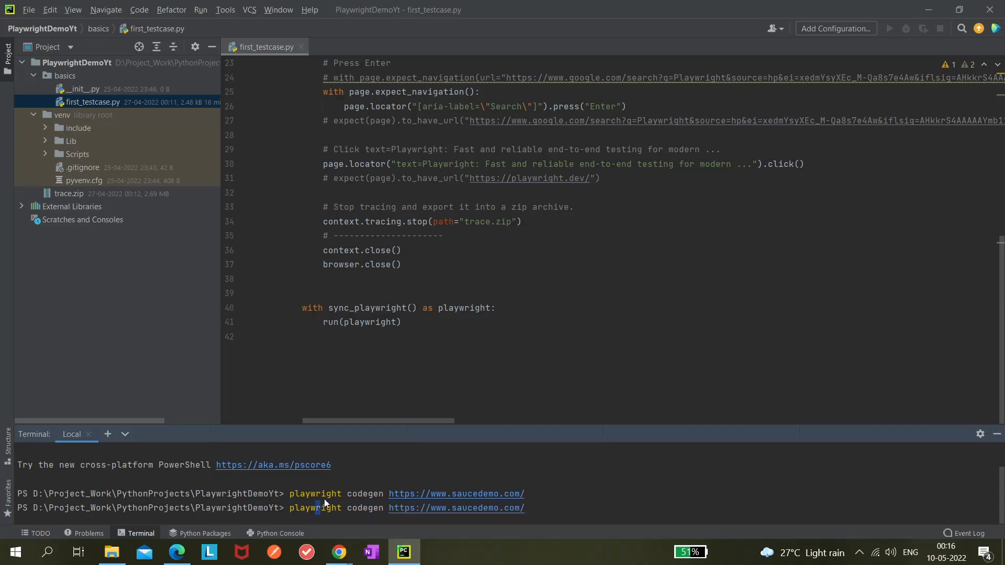
text(h)
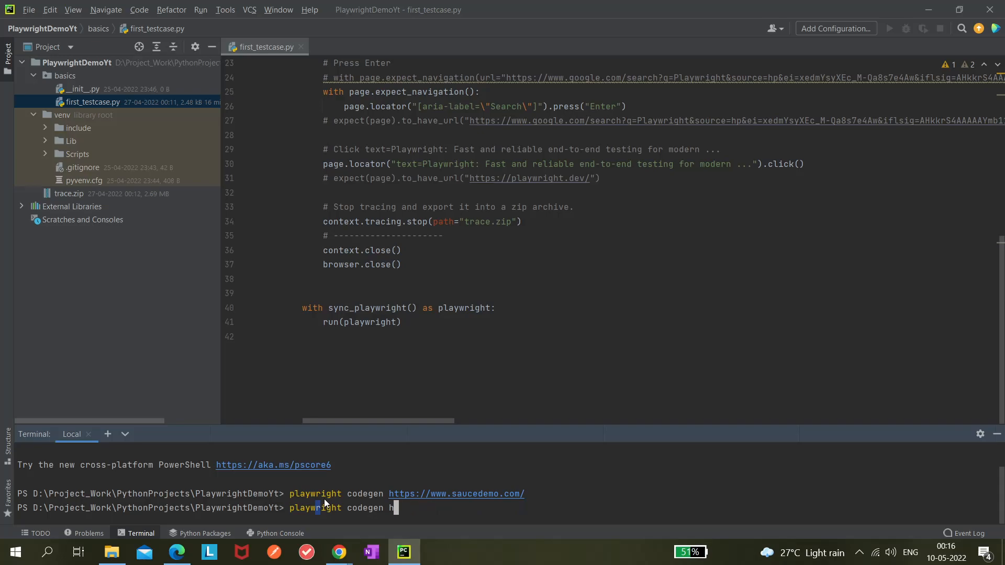
text(www)
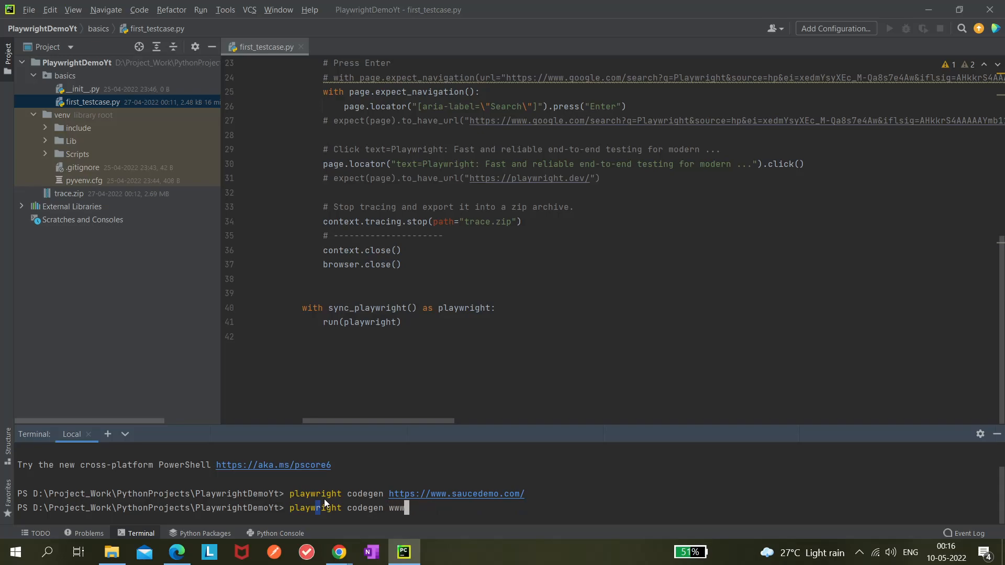
key(Backspace)
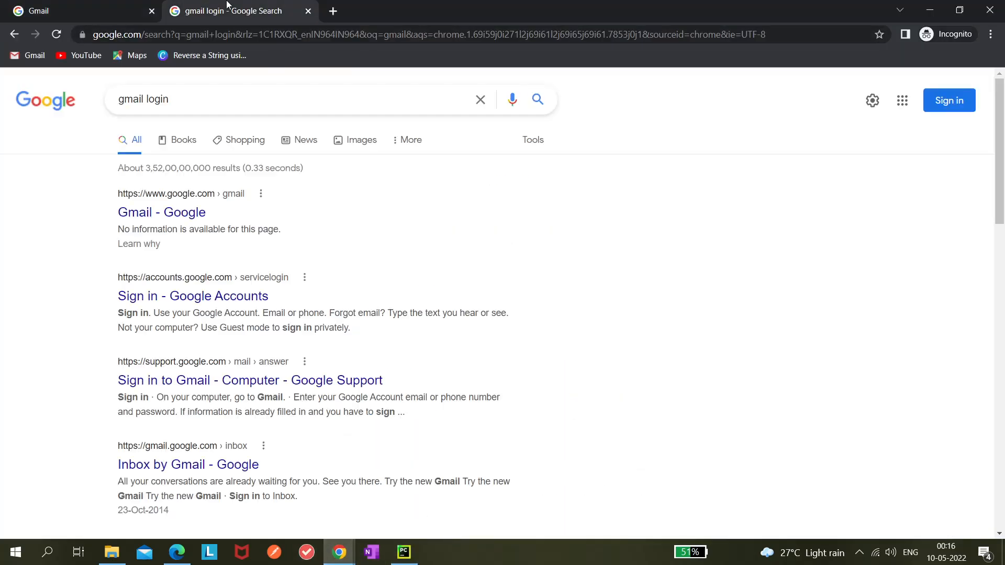
Copy the link address of the 'Gmail - Google' search result.
right_click(161, 212)
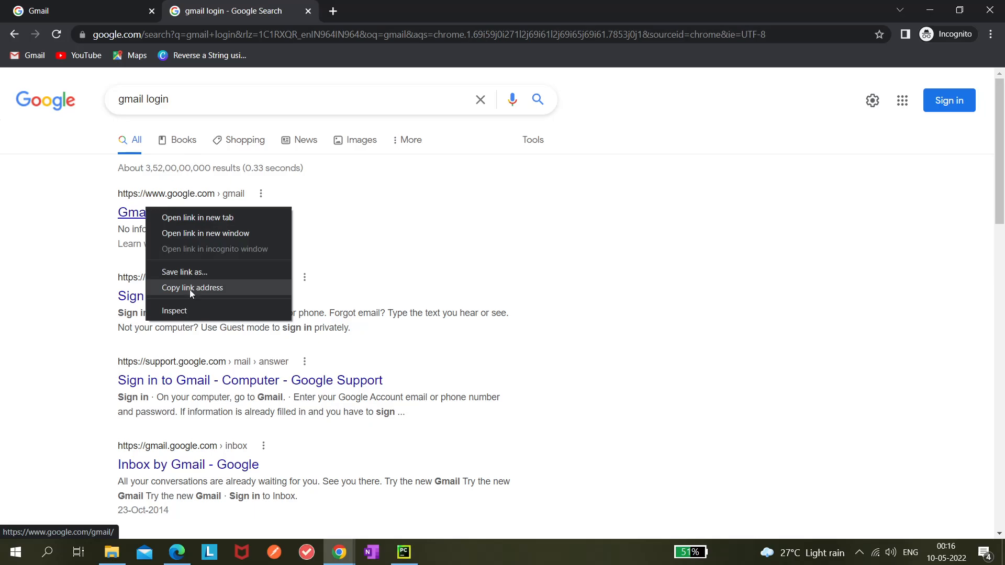
click(403, 552)
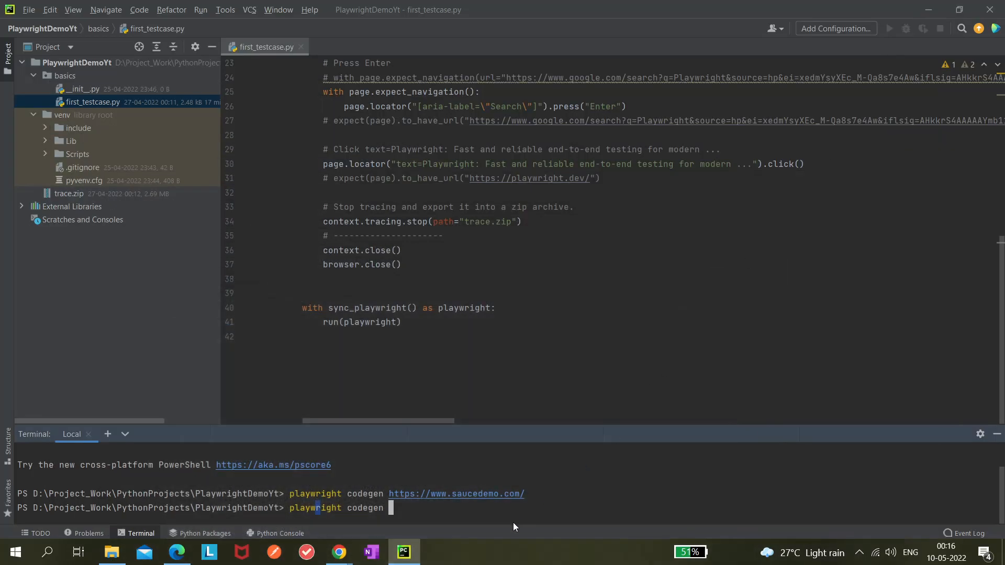
text(https://www.google.com/gmail/)
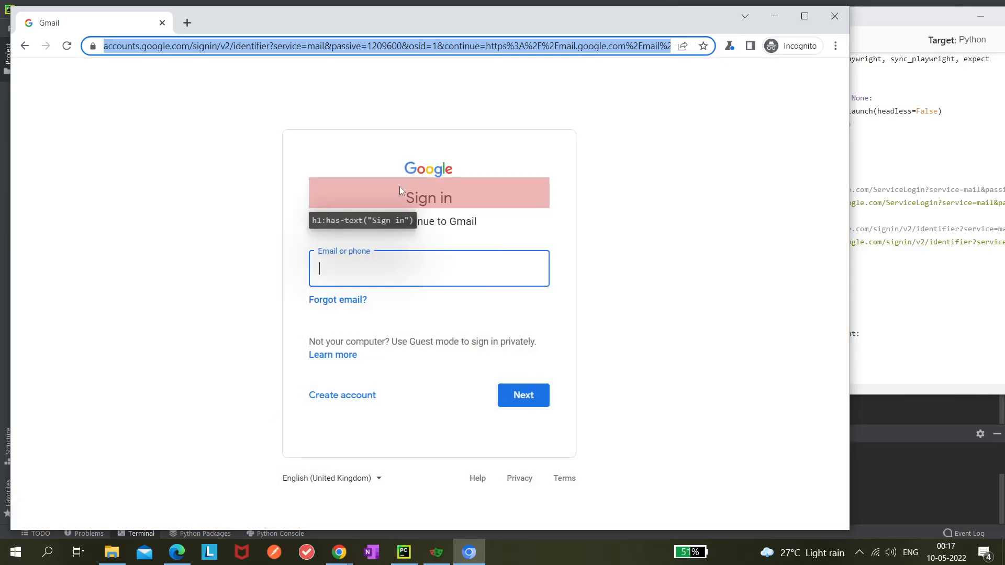
mouse_move(405, 207)
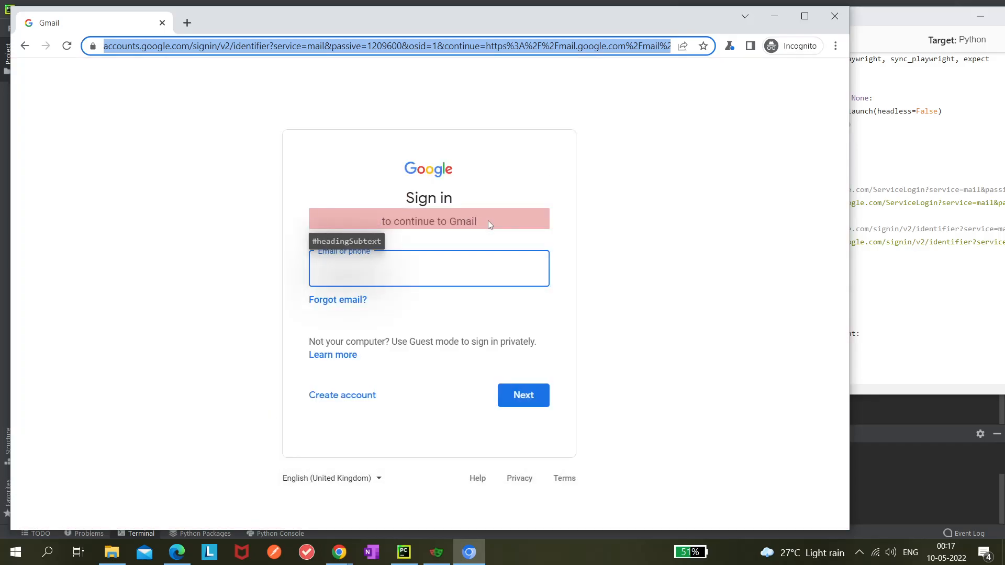
right_click(428, 221)
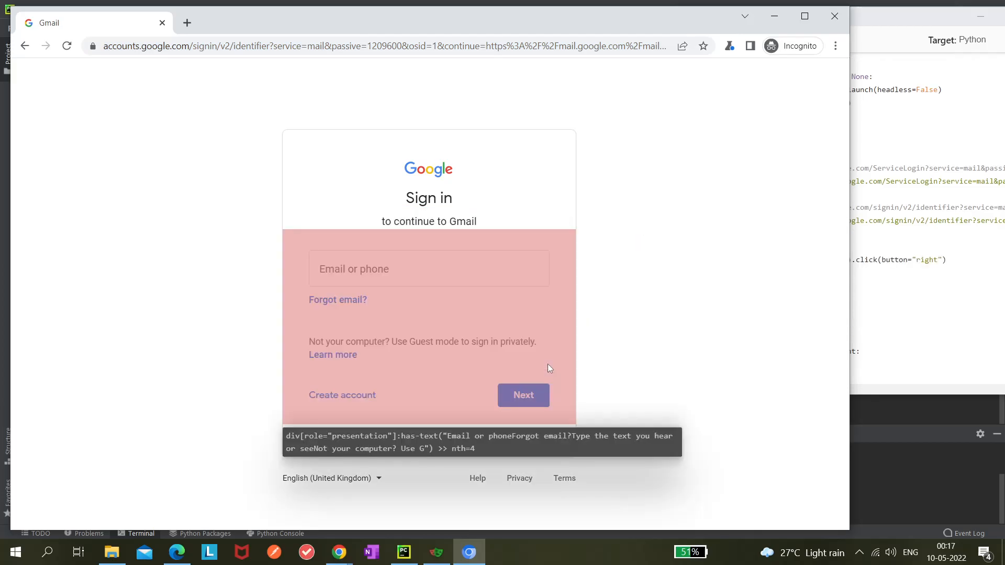
In DevTools' console, start a playwright.$("") query for the sign-in page.
click(599, 67)
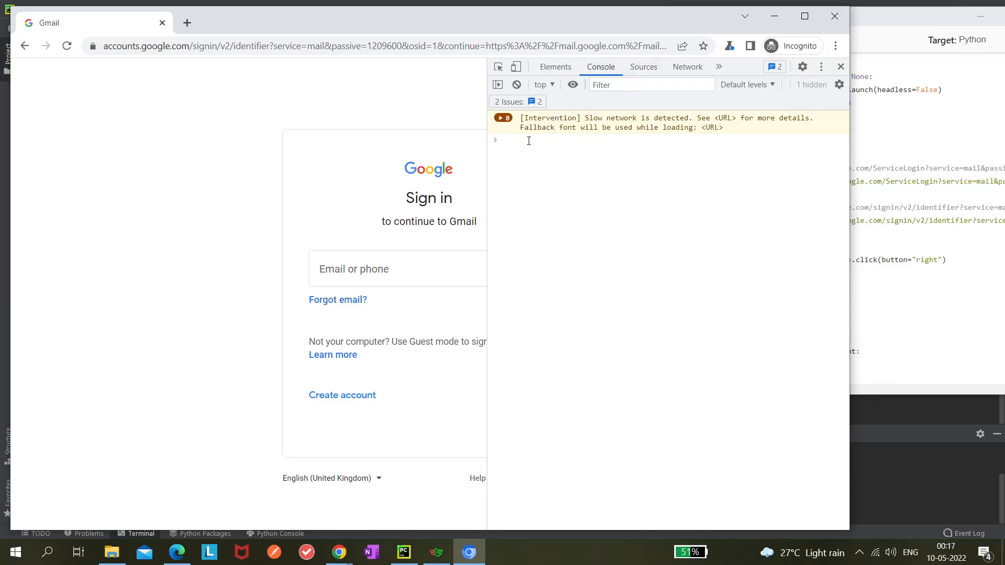
text(playwright)
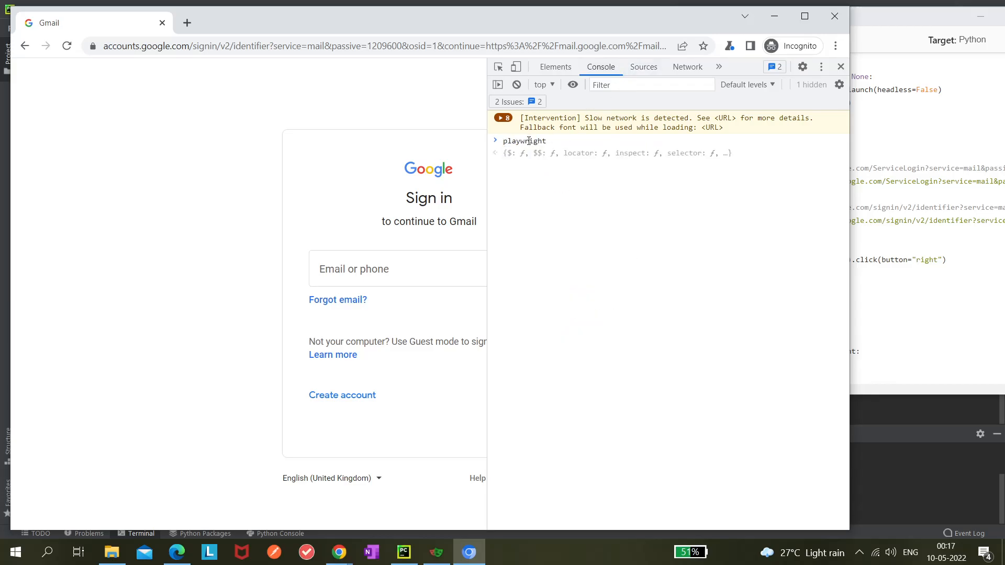
text(.$()
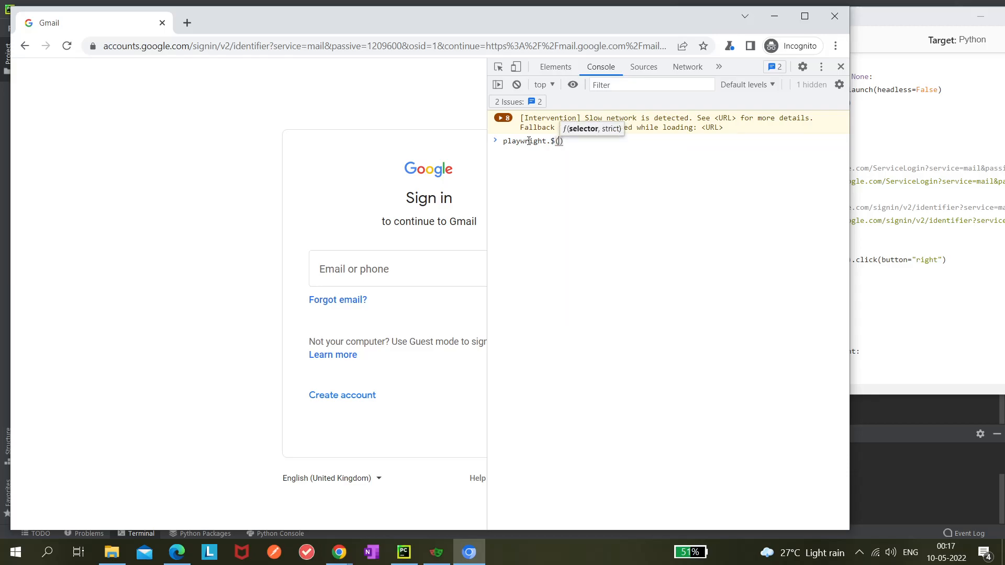
text("")
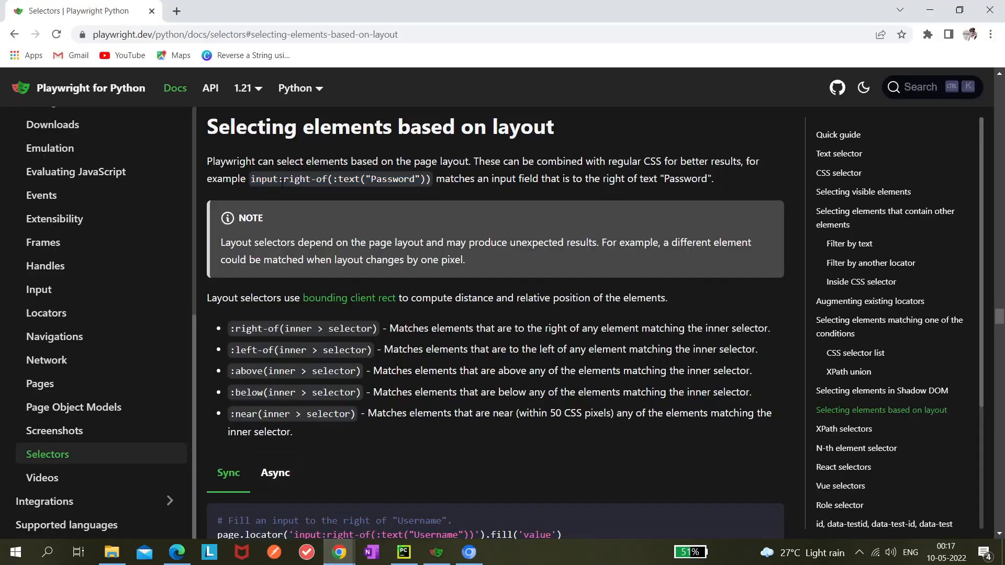
Fill the query with the input:right-of(:text("Password")) layout selector.
double_click(339, 179)
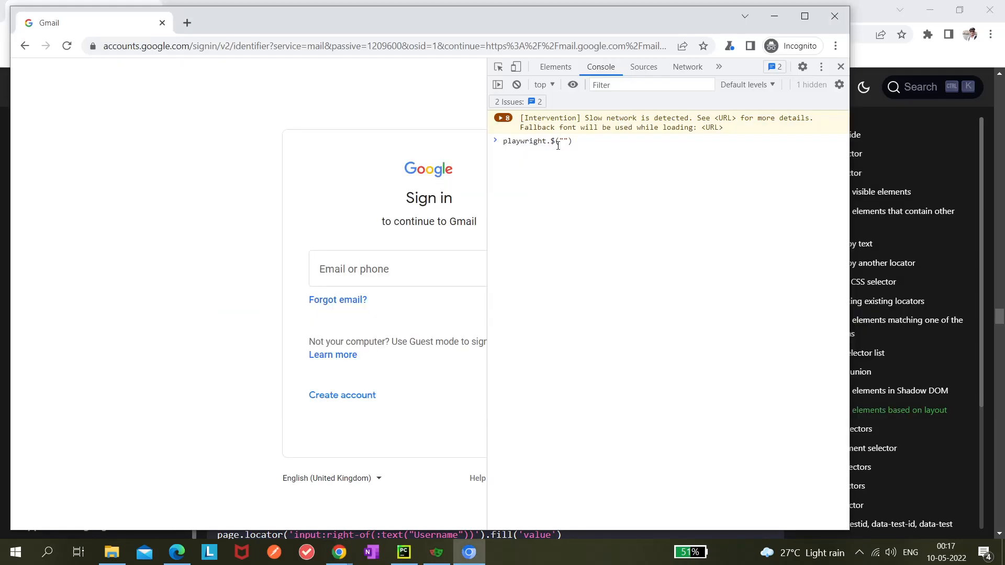
text(input:right-of(:text("Password")))
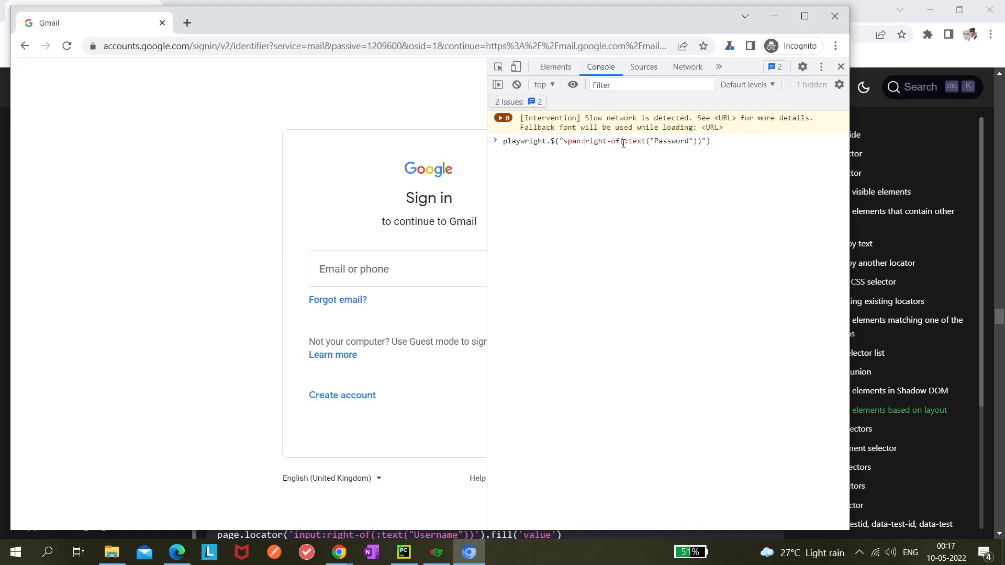
mouse_move(461, 213)
text(below)
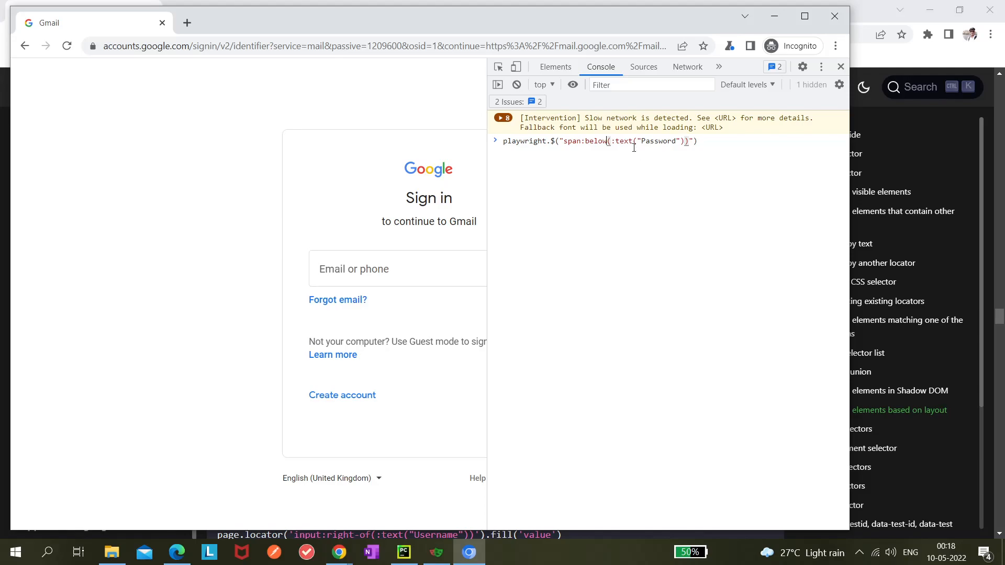
Change the query to span:below(:text('Sign in')) with single quotes and run it.
double_click(657, 141)
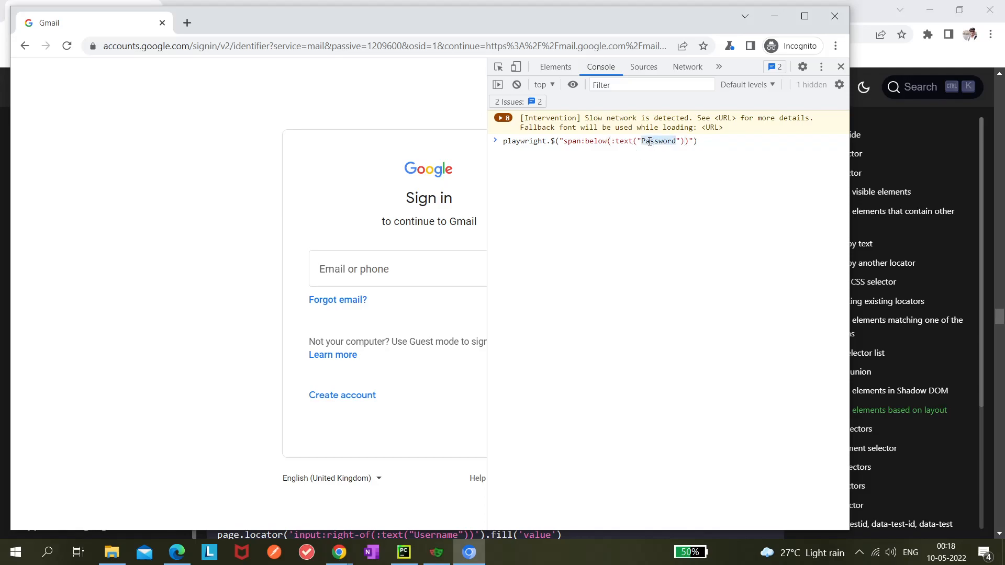
text(Sign in)
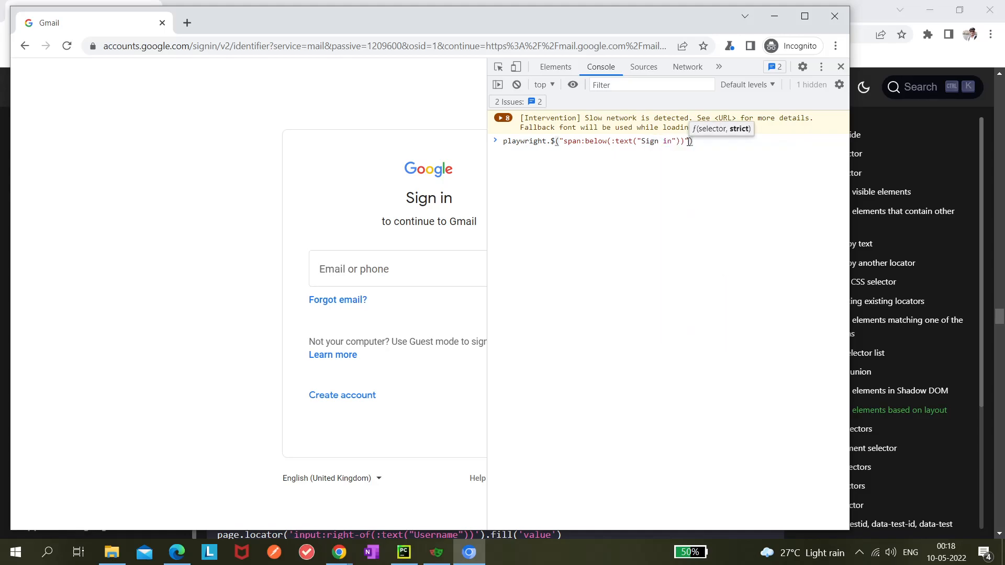
click(637, 141)
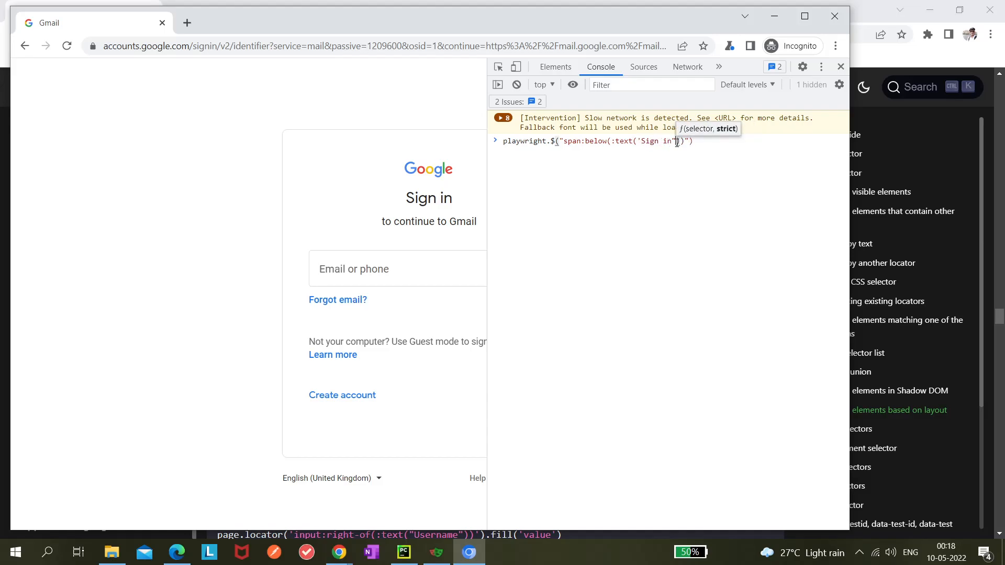
mouse_move(612, 158)
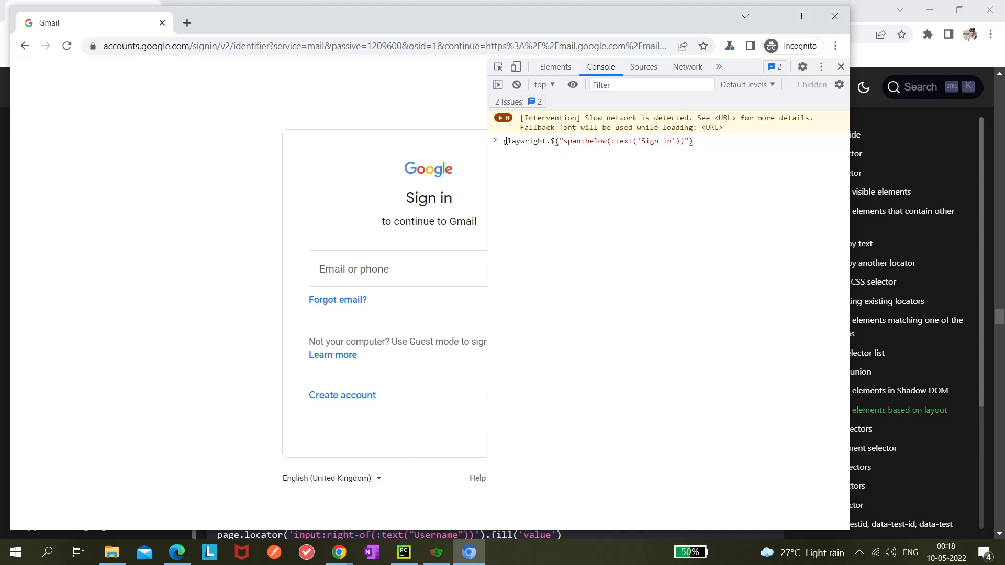
key(Enter)
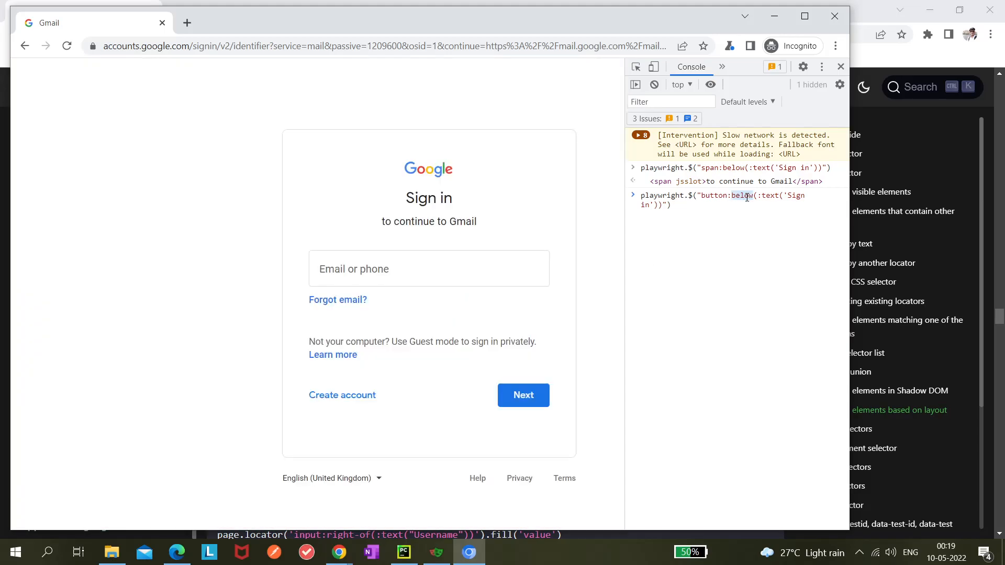
Run button:right-of(:text('Create account')) to return the Next button.
text(right-of)
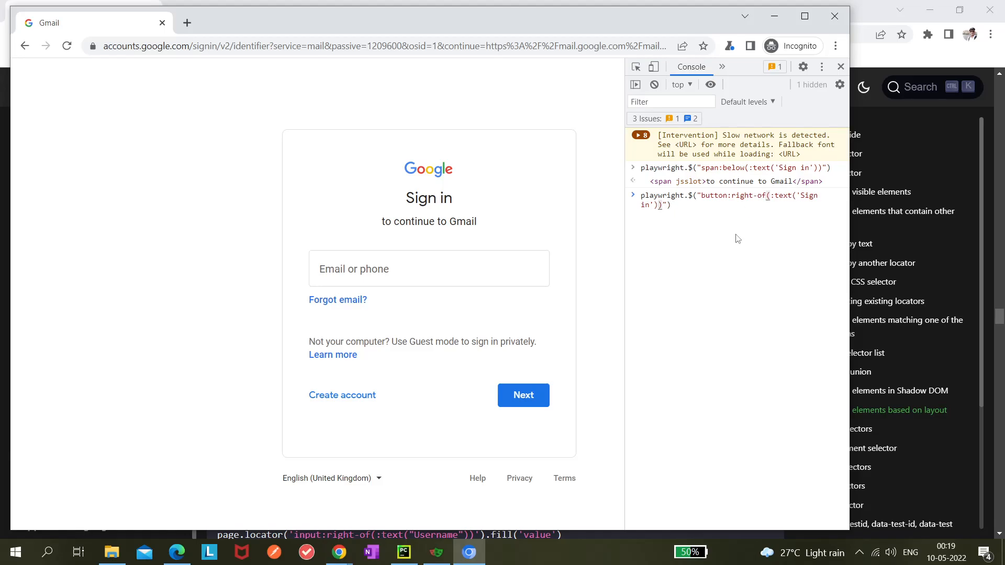
mouse_move(523, 394)
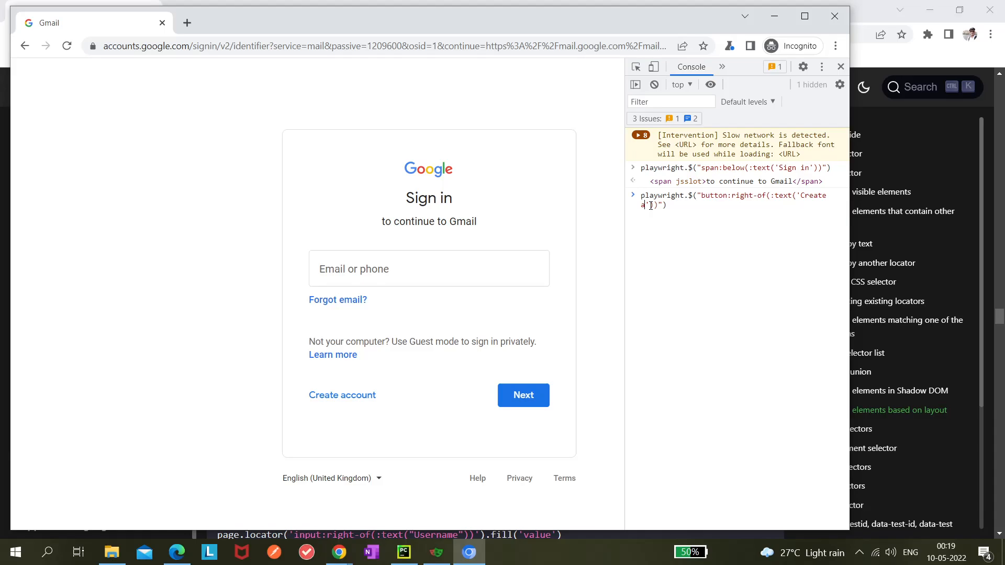
text(ccount)
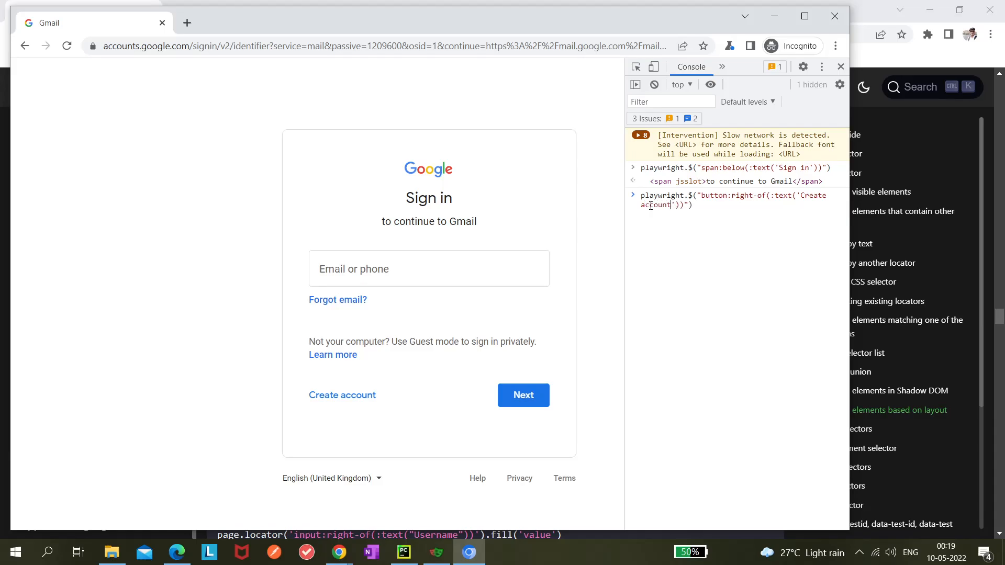
key(Enter)
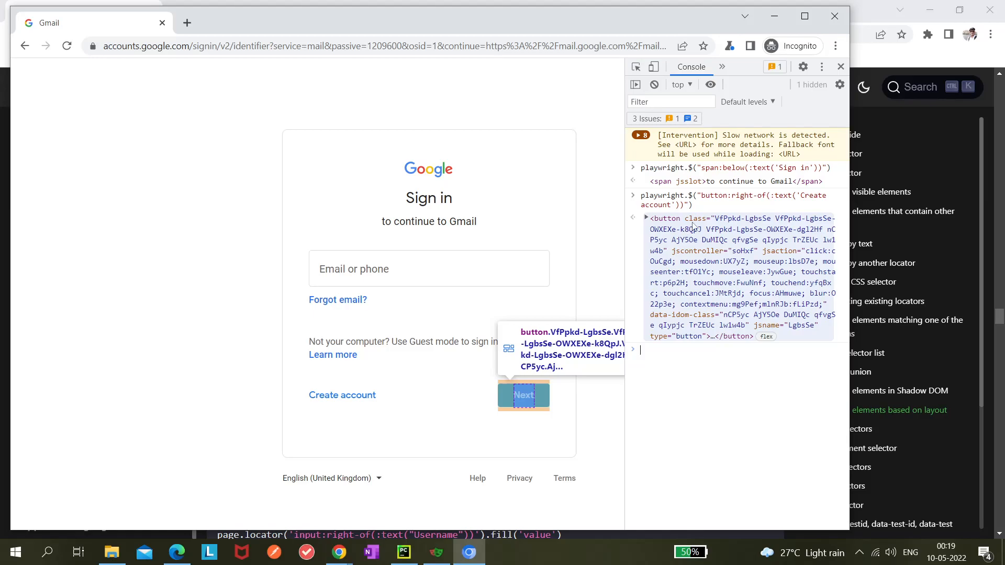
mouse_move(747, 226)
text(playwright.$("button:left-of(:text('Nex'))"))
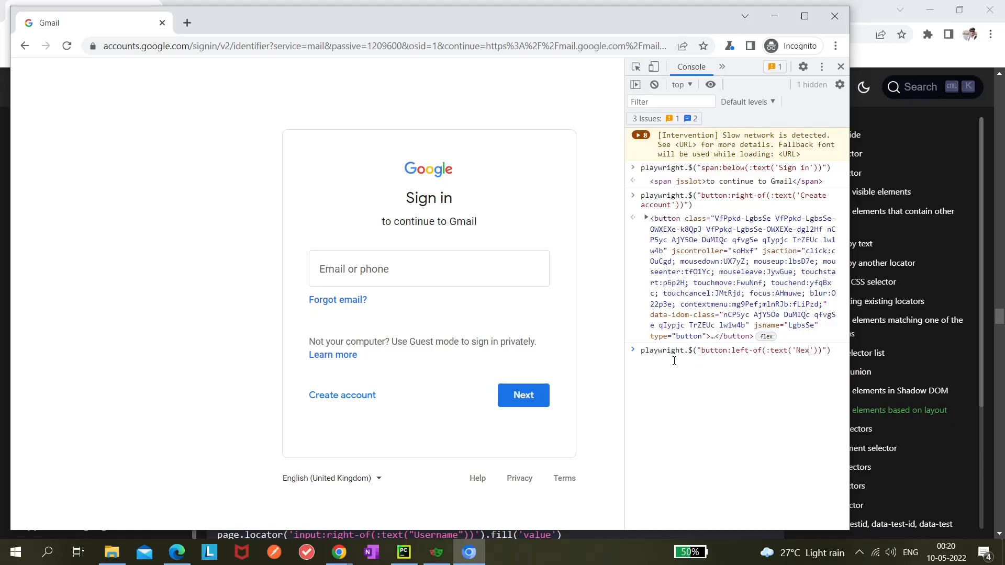
Run button:left-of(:text('Next')) and get a button element back.
key(Enter)
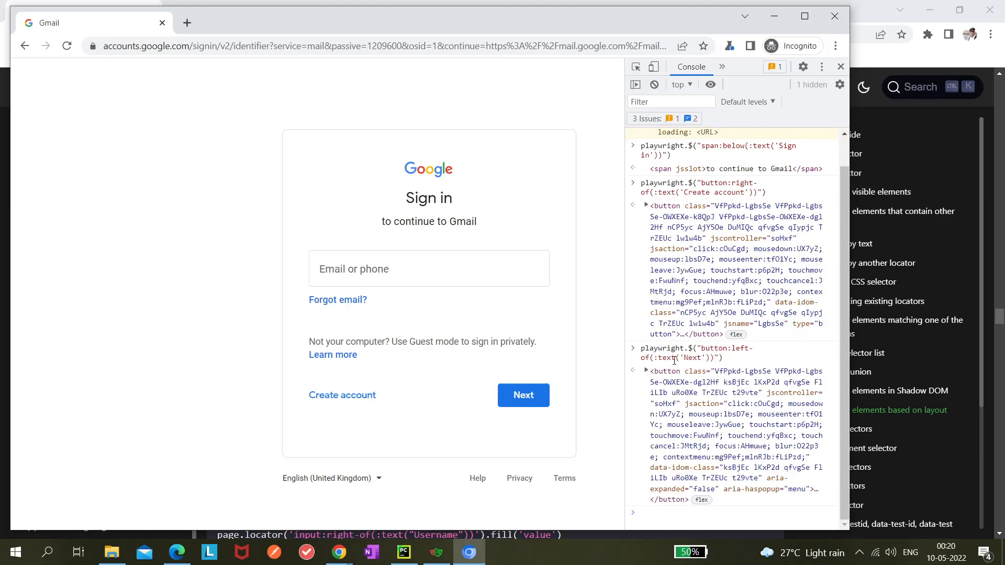
mouse_move(692, 396)
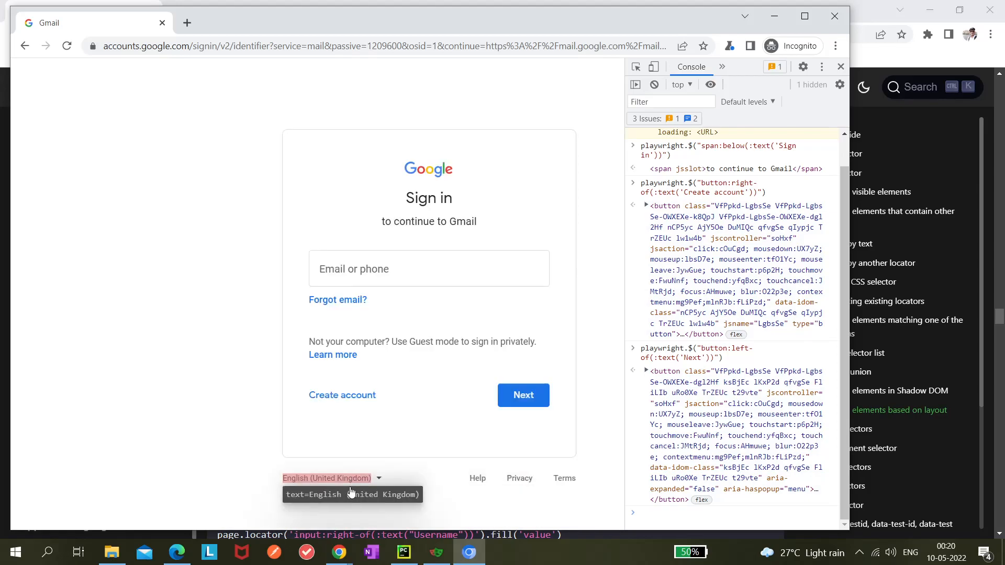
click(76, 10)
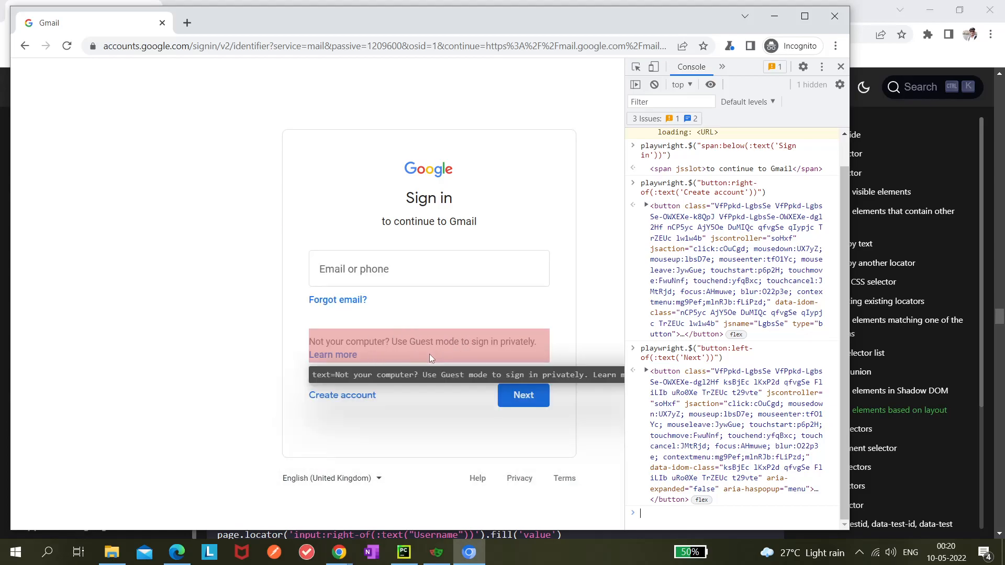
mouse_move(667, 436)
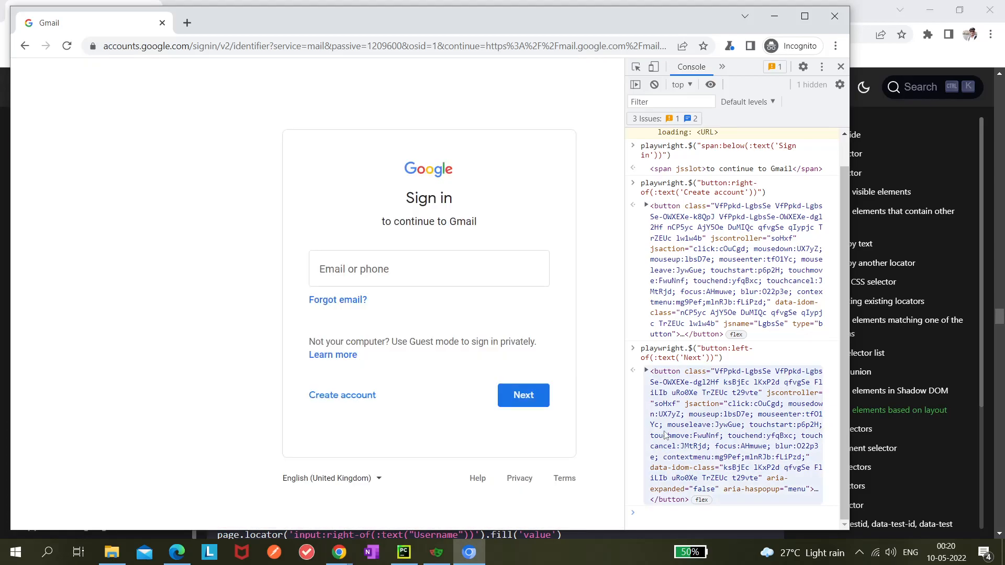